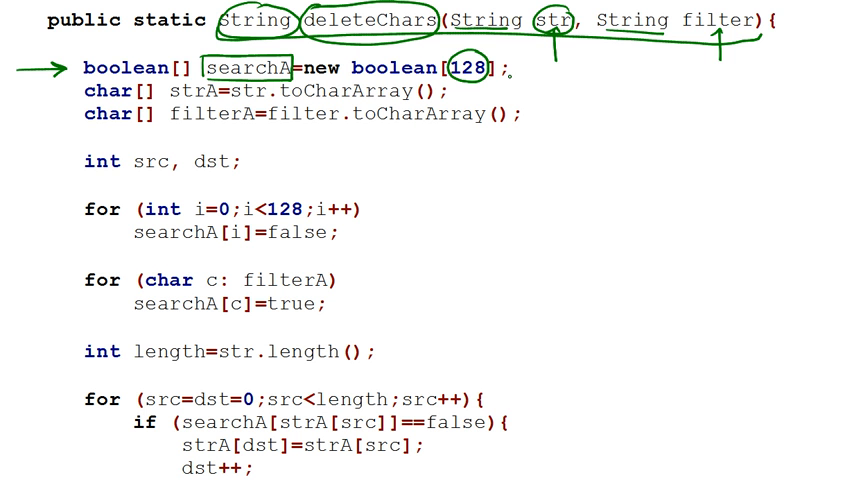
# Write 'ASCII' under 128, circle filter and link it to 128, and note the boolean value
pyautogui.write('AS')
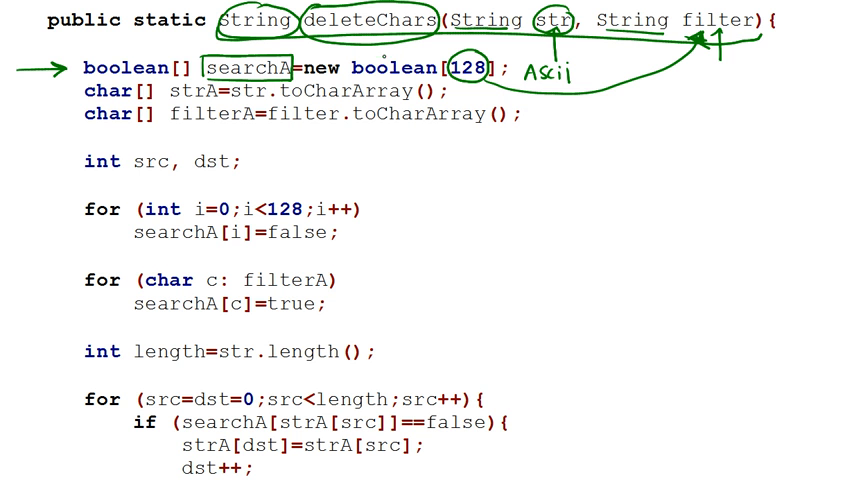
pyautogui.moveTo(345, 68); pyautogui.dragTo(440, 68)
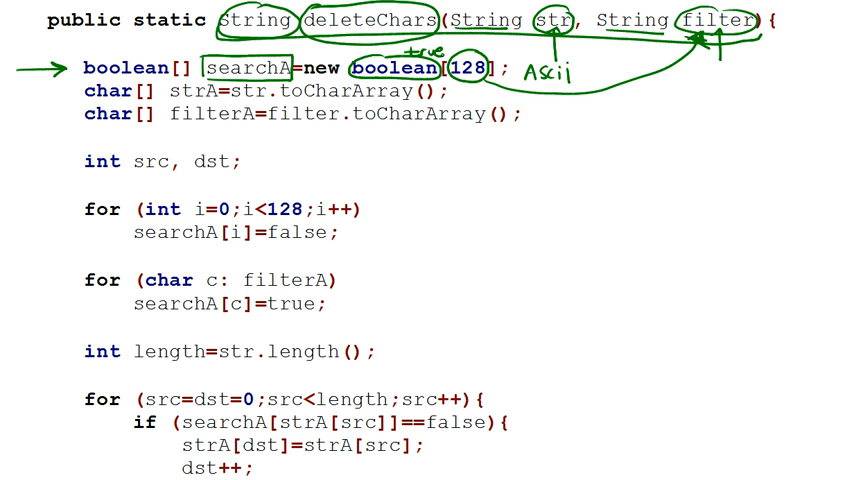
pyautogui.write('fals')
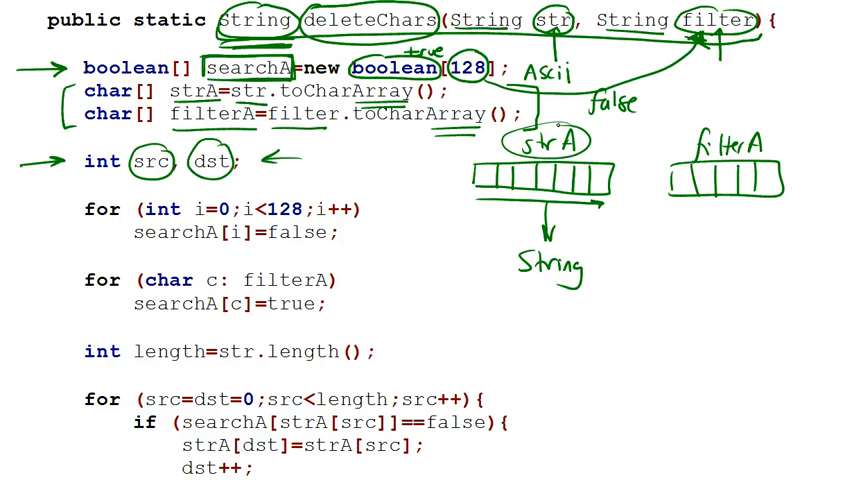
# Circle the first two strA cells as the src and dst pointer positions
pyautogui.moveTo(480, 185); pyautogui.dragTo(530, 190)
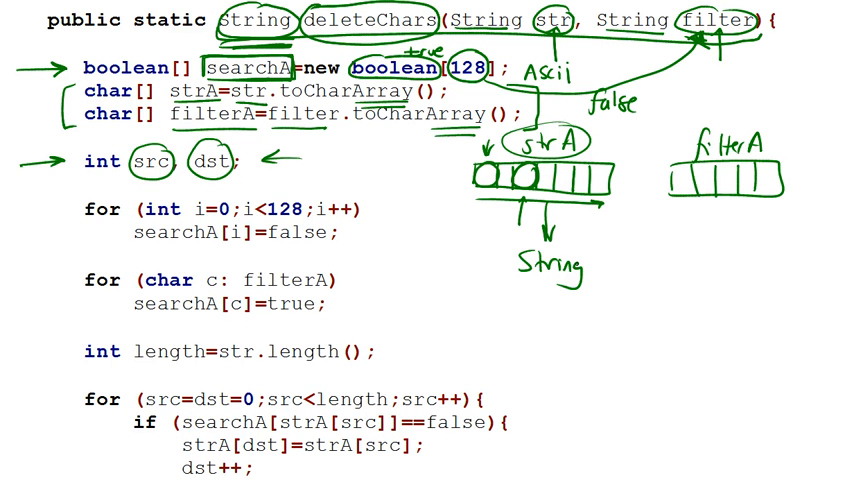